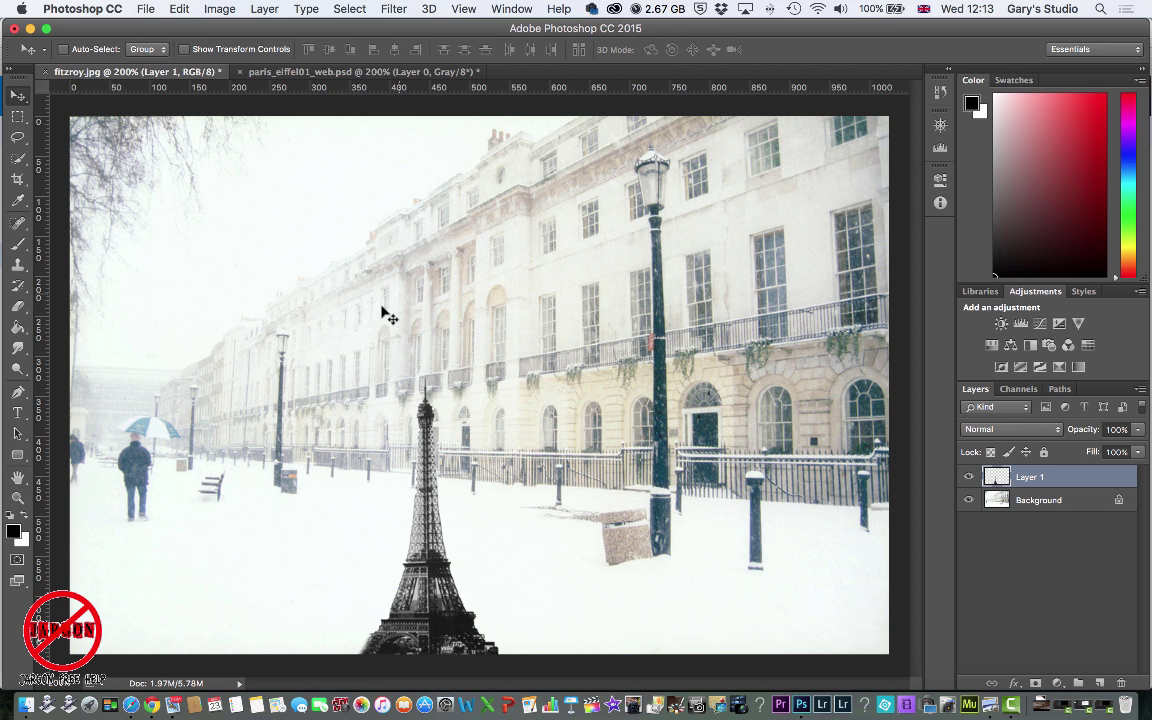
{"action": "mouse_move", "coordinate": [595, 437]}
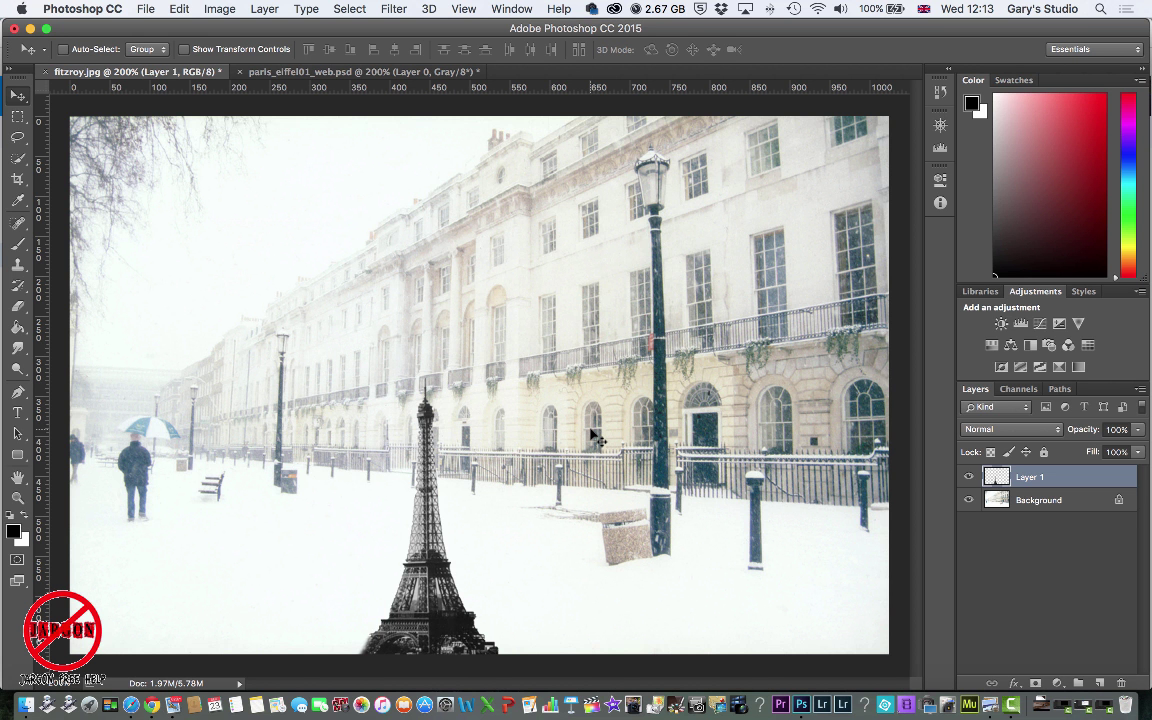
{"action": "mouse_move", "coordinate": [1089, 537]}
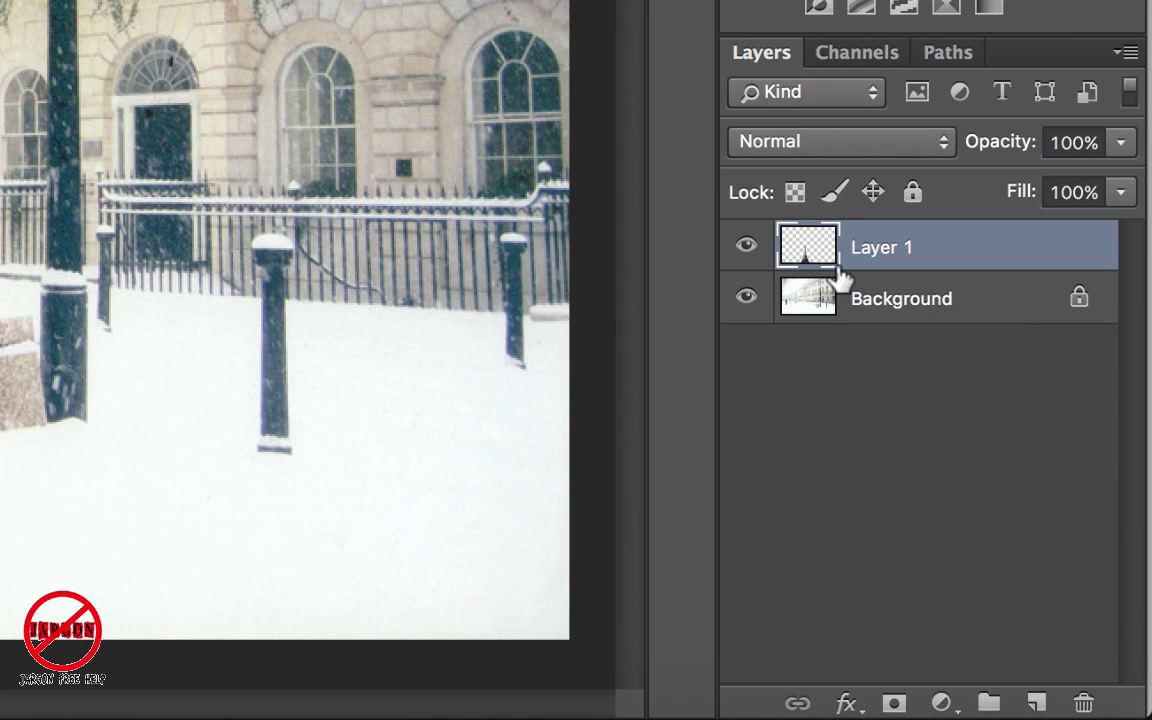
{"action": "mouse_move", "coordinate": [748, 302]}
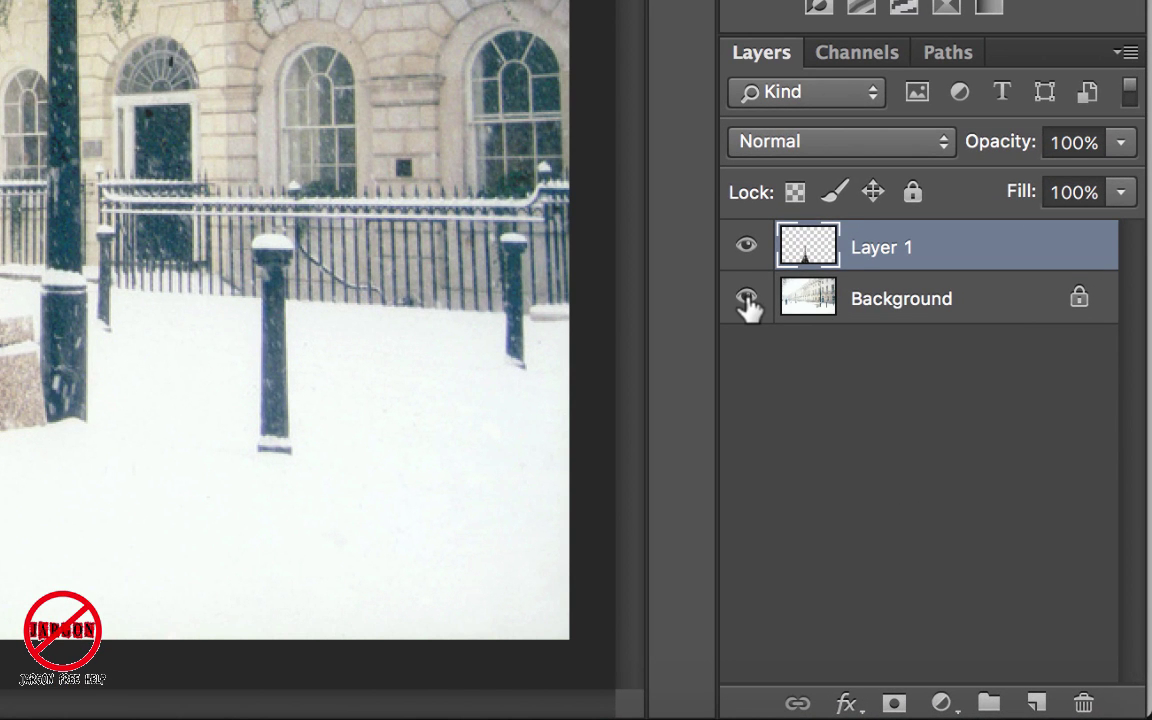
Toggle the photo and Eiffel Tower layers' visibility, then create an empty layer named 'Title'.
{"action": "left_click", "coordinate": [746, 298]}
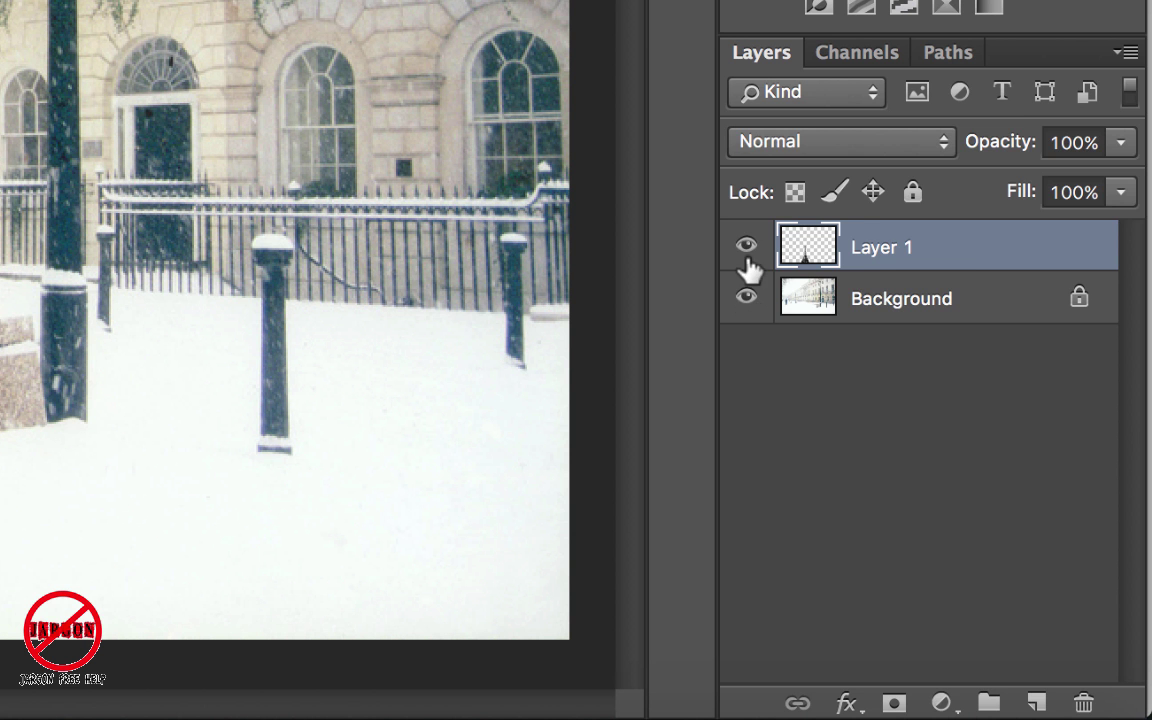
{"action": "left_click", "coordinate": [746, 246]}
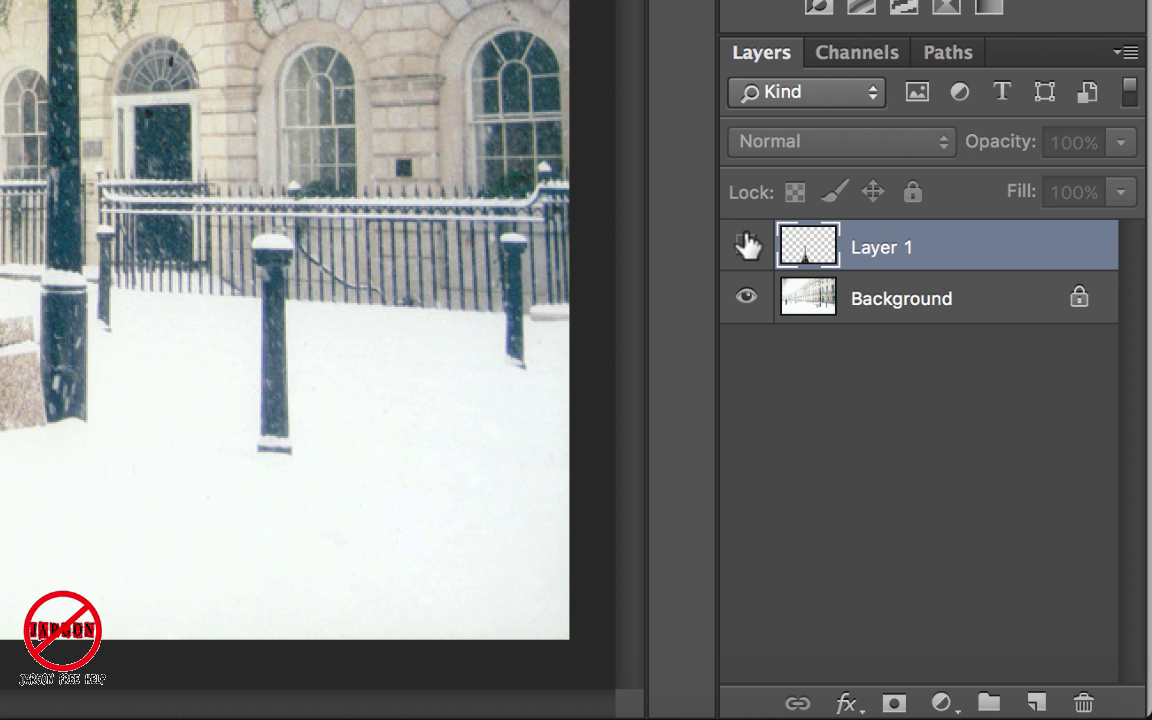
{"action": "mouse_move", "coordinate": [746, 246]}
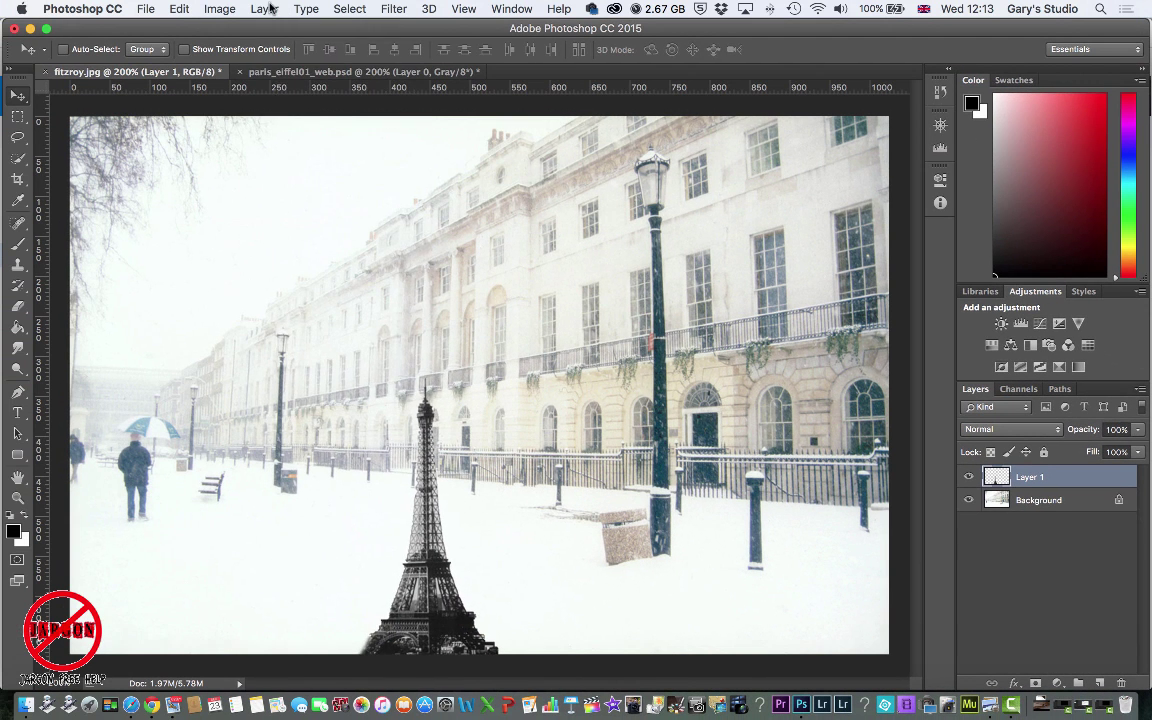
{"action": "left_click", "coordinate": [261, 9]}
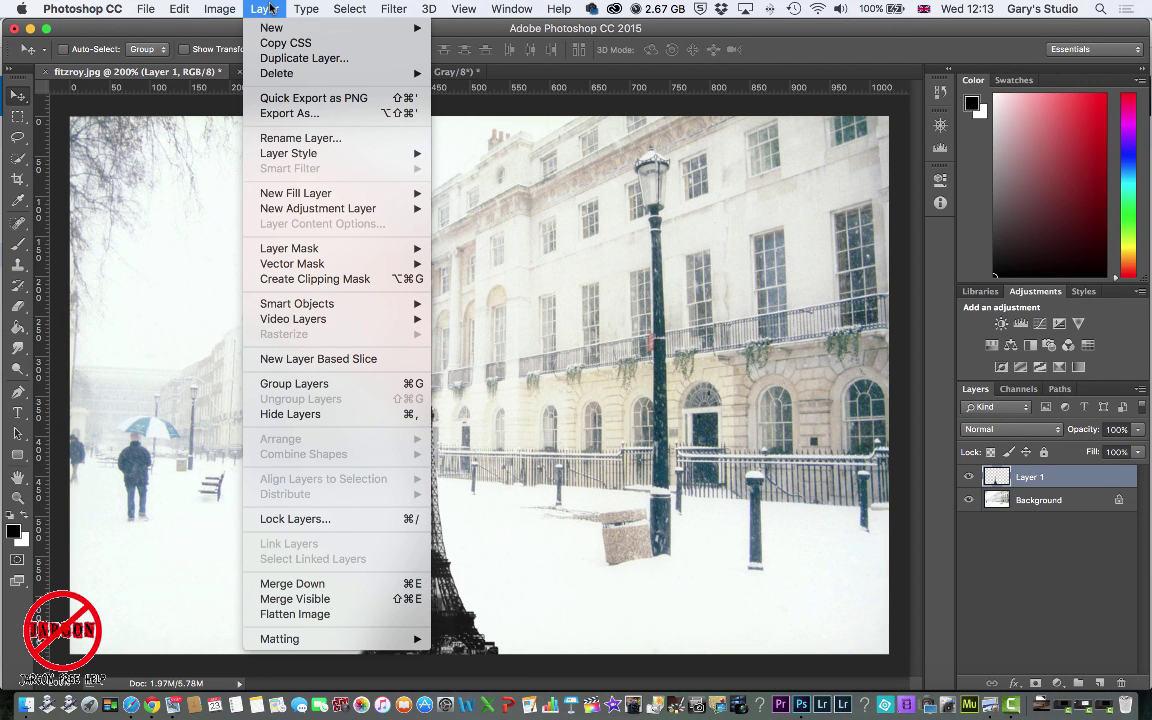
{"action": "mouse_move", "coordinate": [271, 27]}
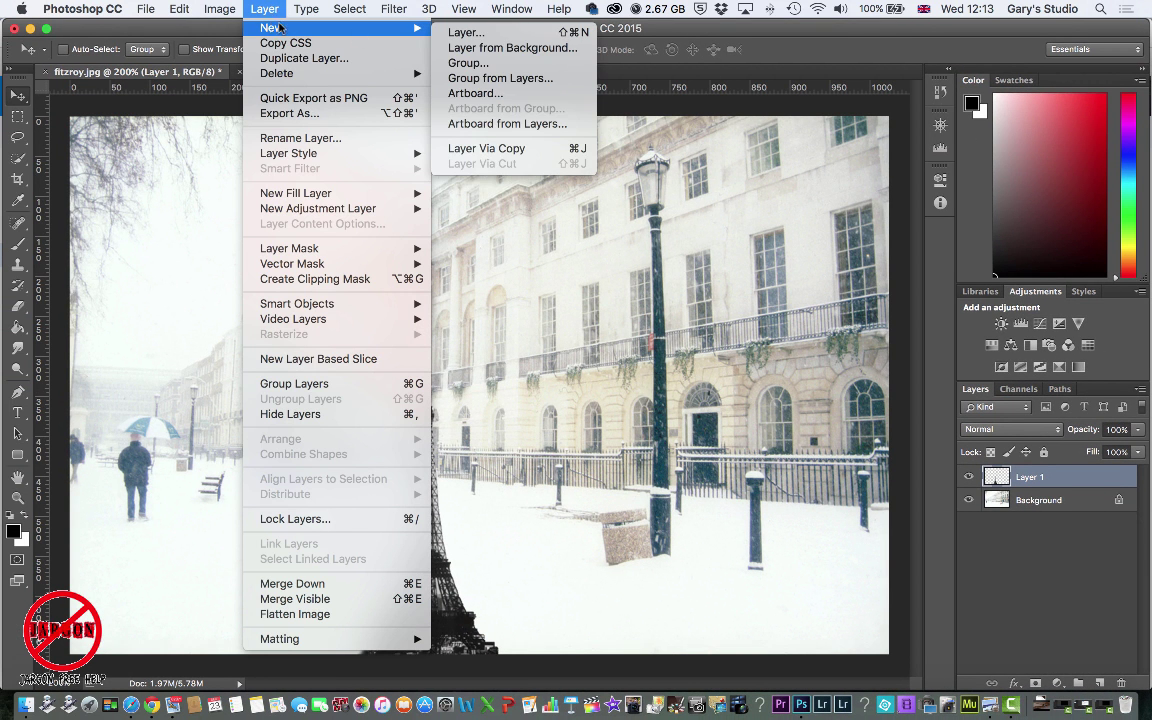
{"action": "mouse_move", "coordinate": [465, 33]}
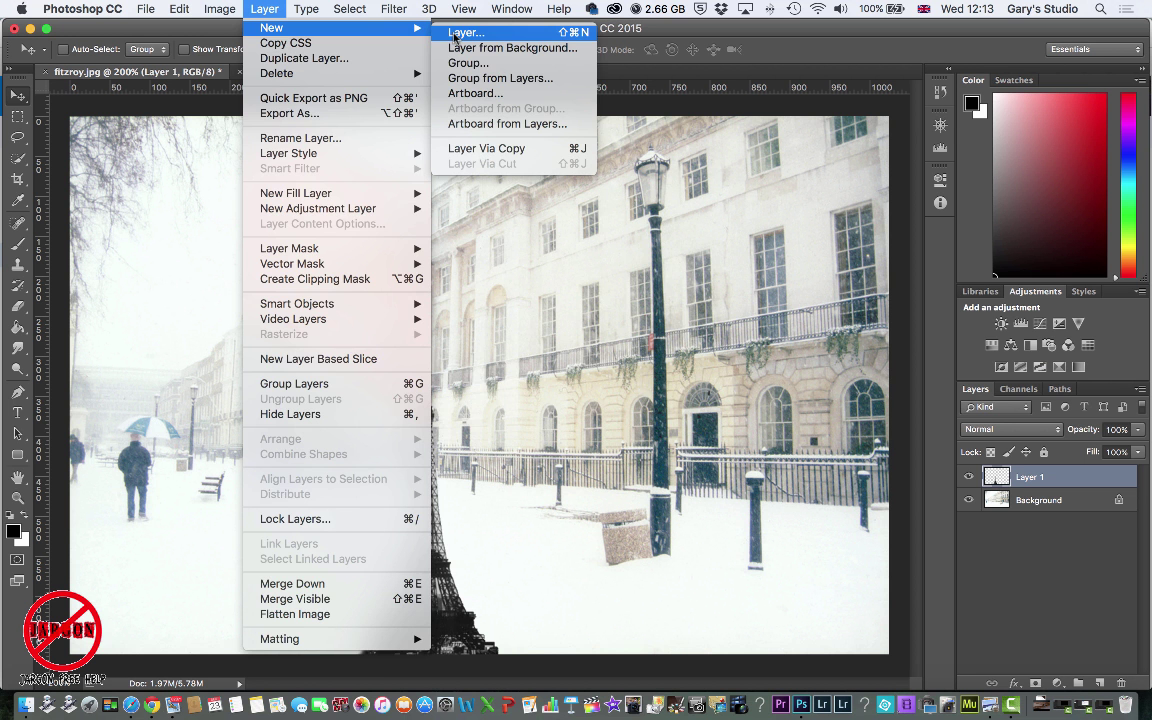
{"action": "left_click", "coordinate": [465, 33]}
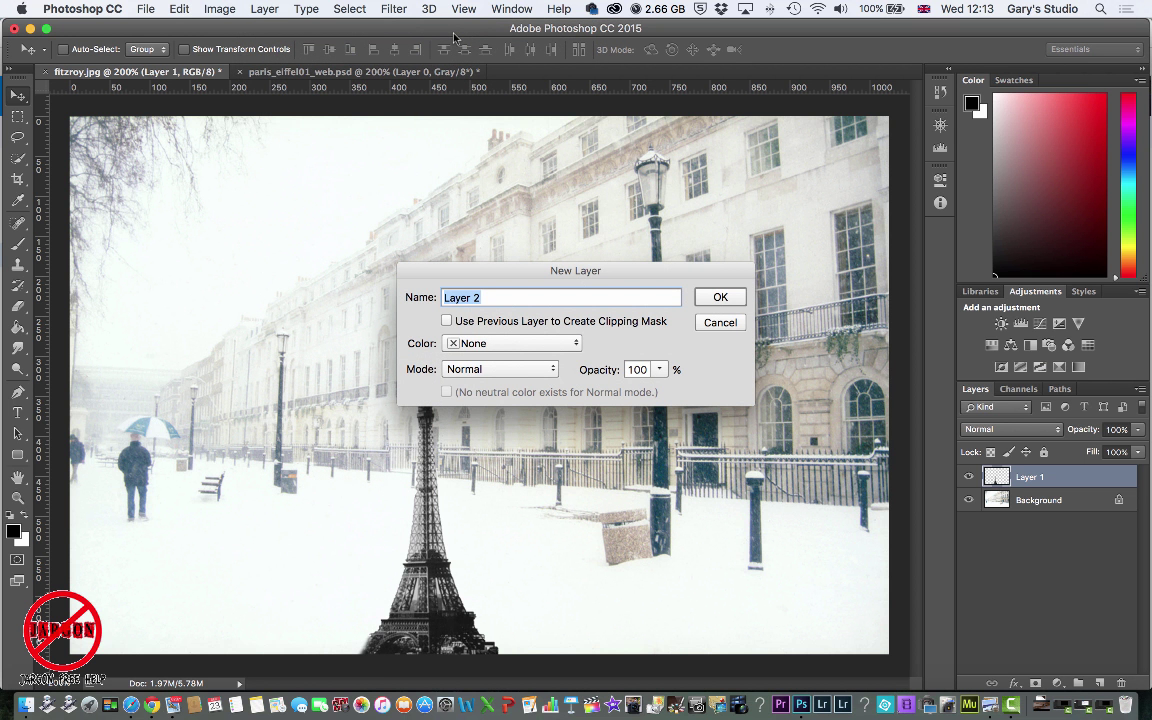
{"action": "type", "text": "Title"}
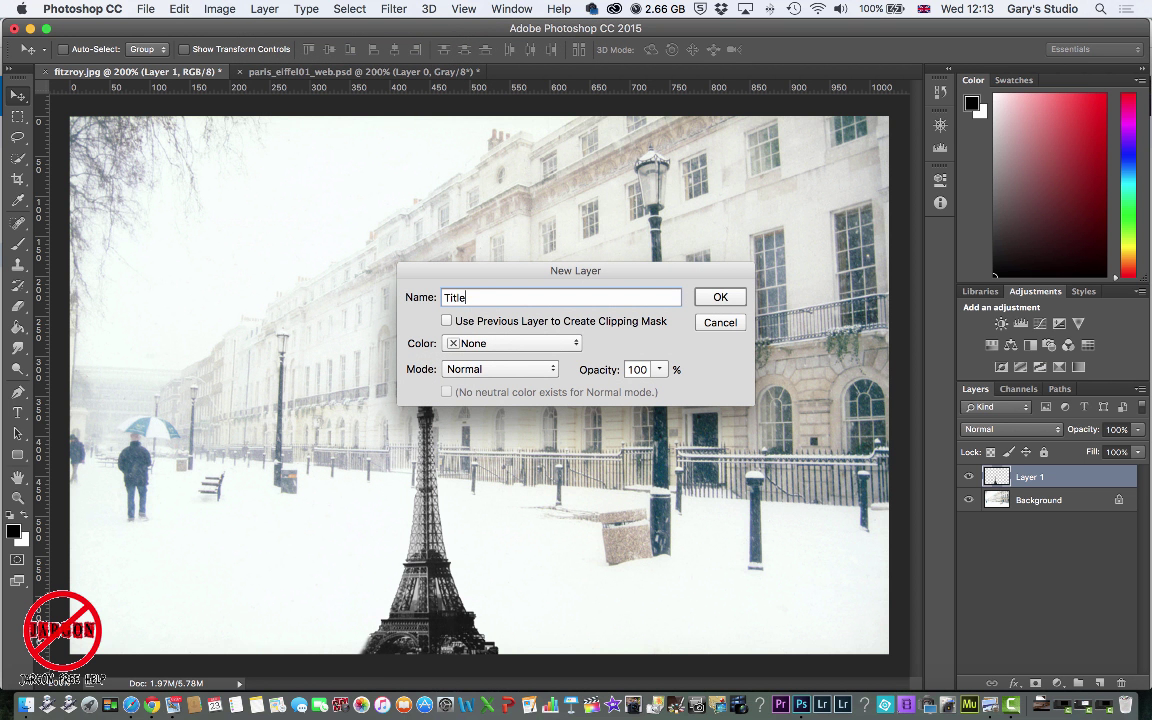
{"action": "mouse_move", "coordinate": [568, 348]}
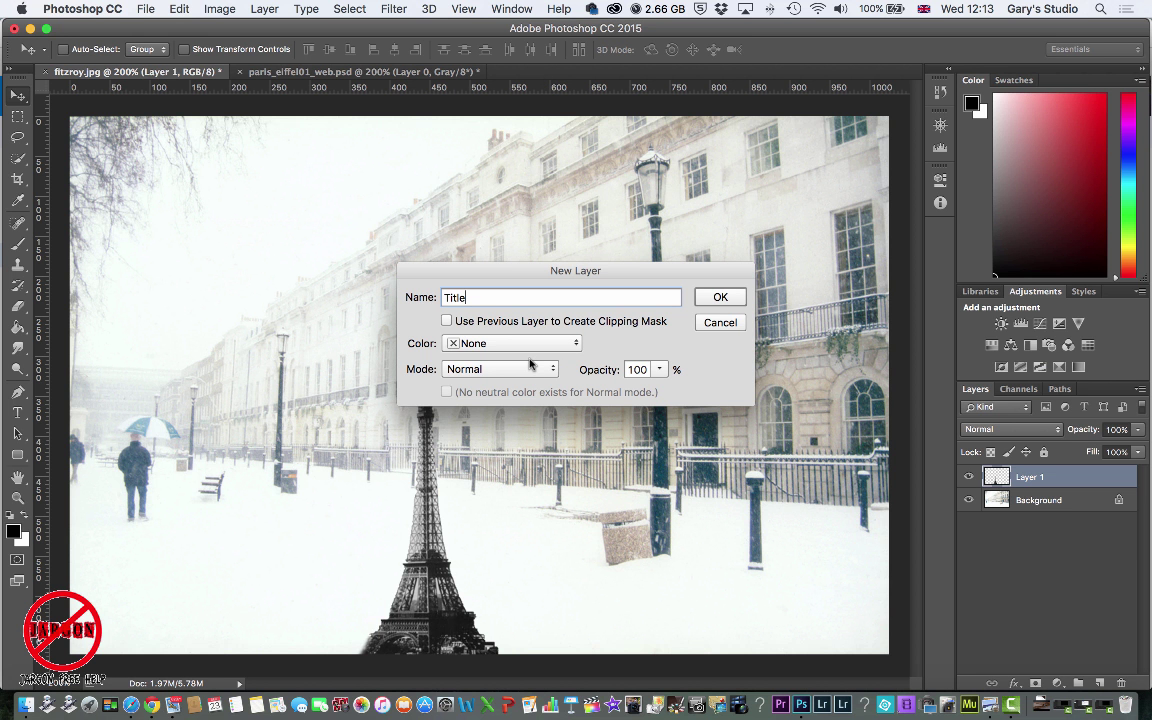
{"action": "mouse_move", "coordinate": [578, 350]}
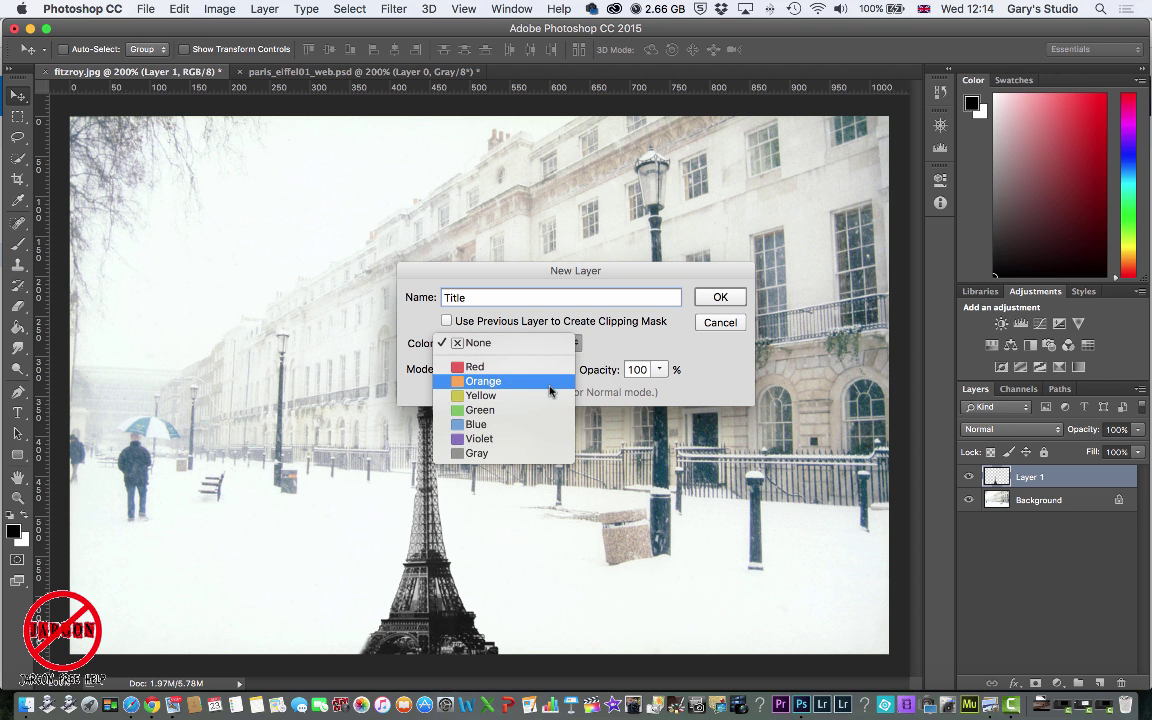
{"action": "mouse_move", "coordinate": [523, 460]}
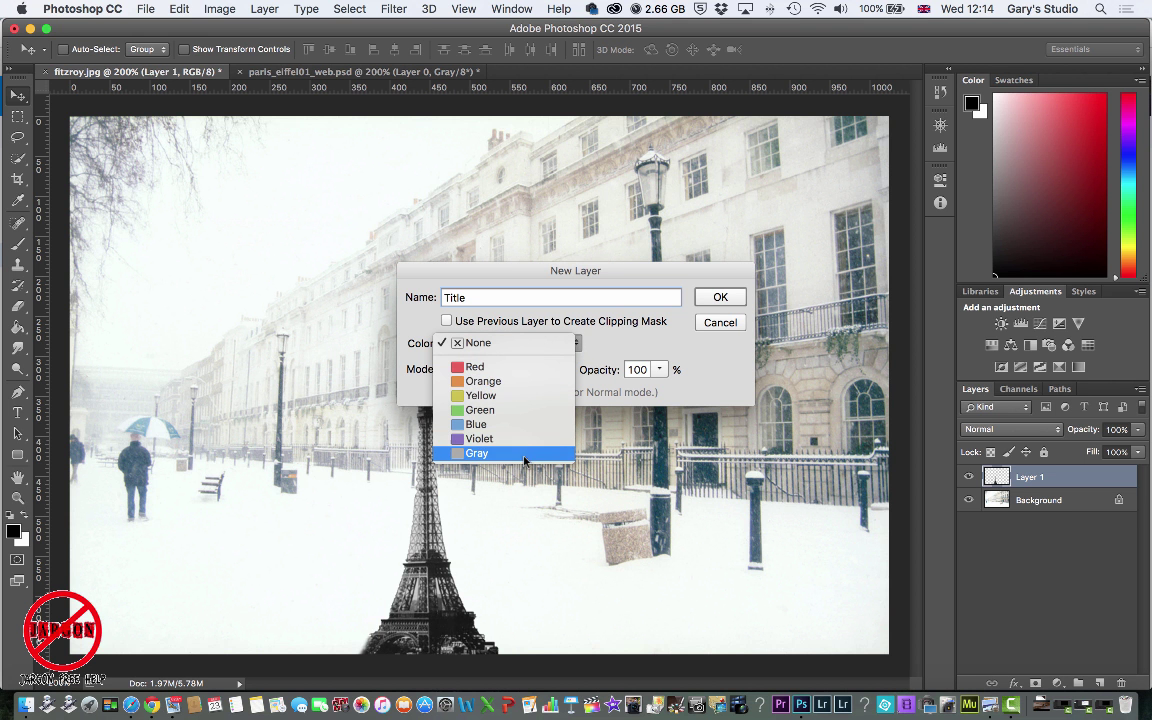
{"action": "mouse_move", "coordinate": [630, 351]}
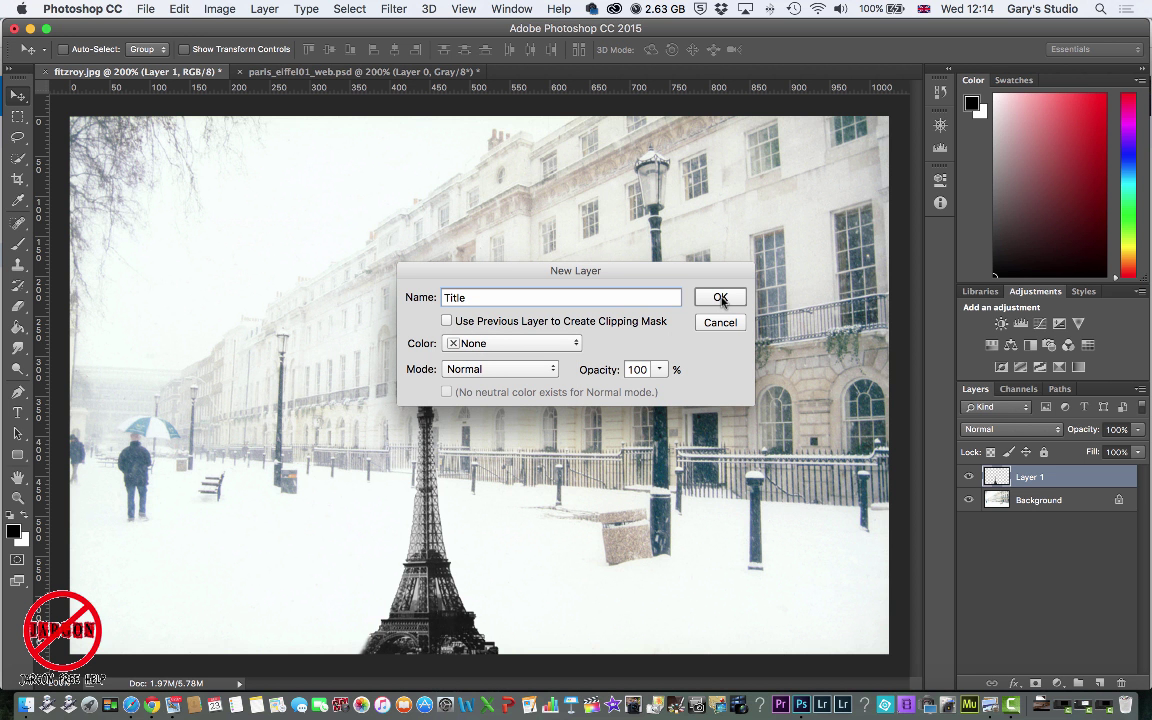
{"action": "left_click", "coordinate": [720, 297]}
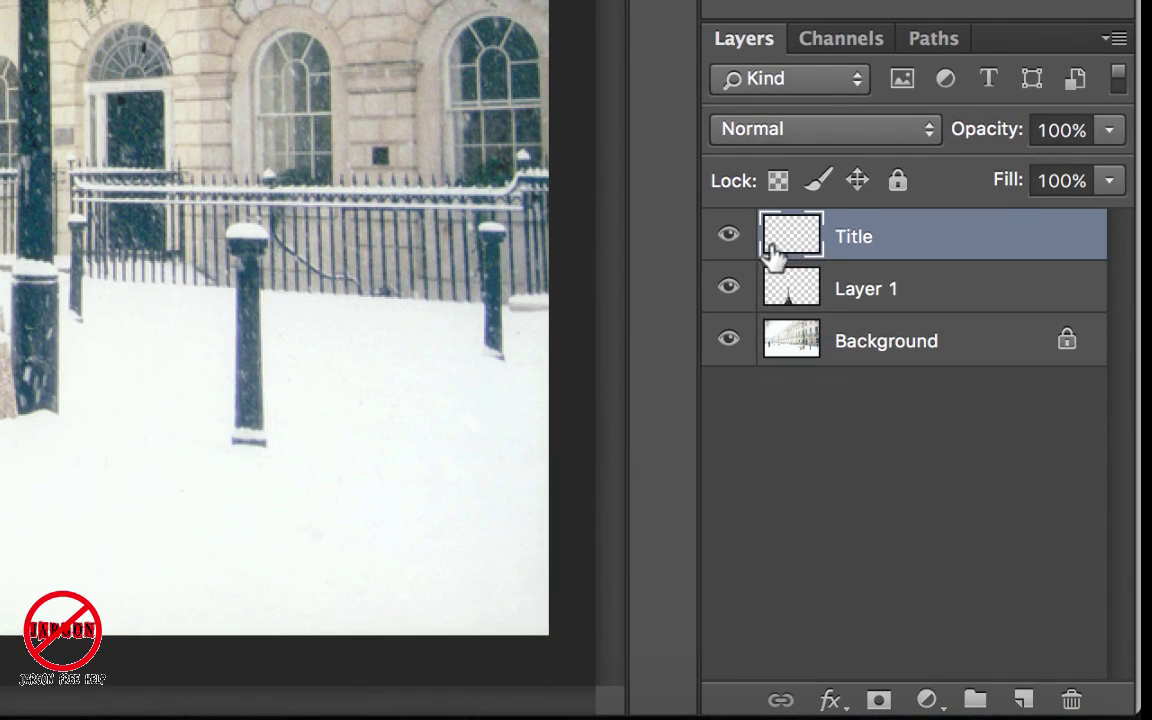
{"action": "mouse_move", "coordinate": [910, 243]}
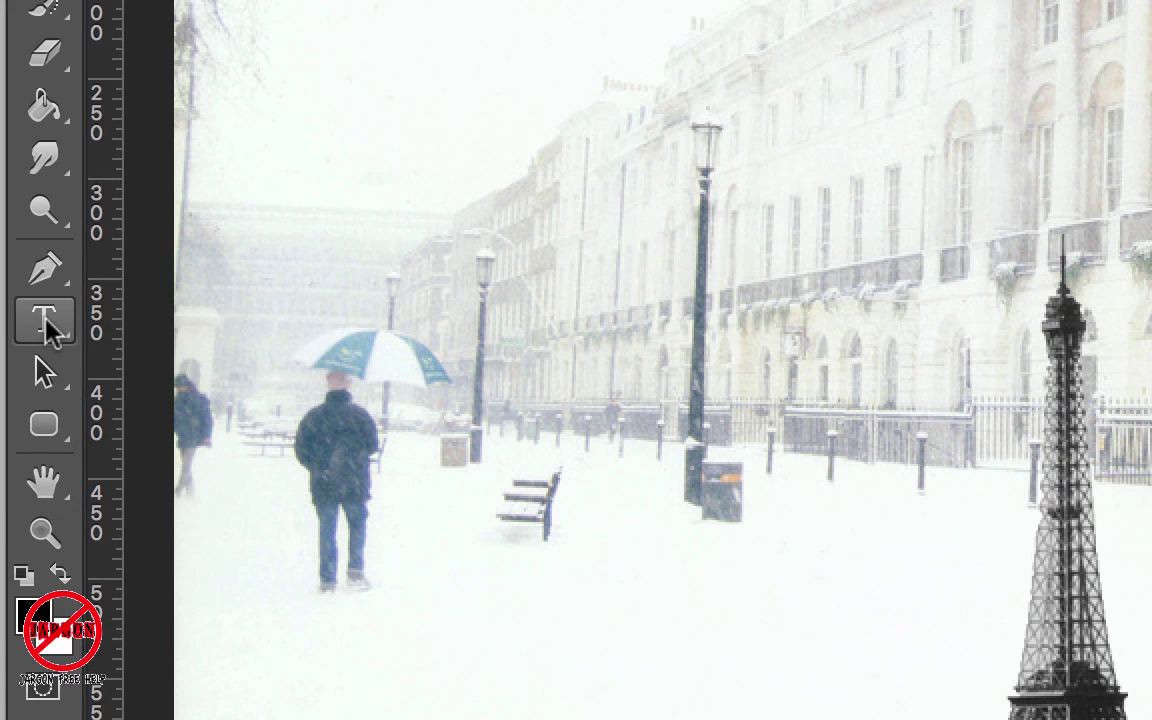
{"action": "mouse_move", "coordinate": [43, 320]}
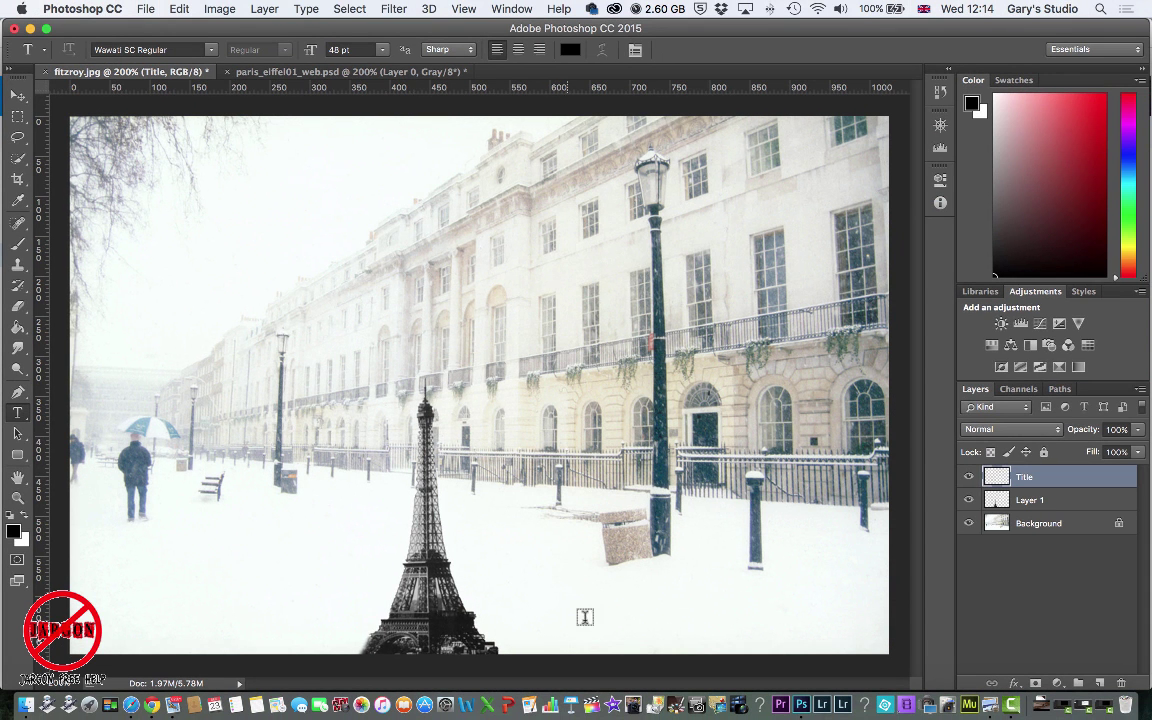
{"action": "mouse_move", "coordinate": [583, 599]}
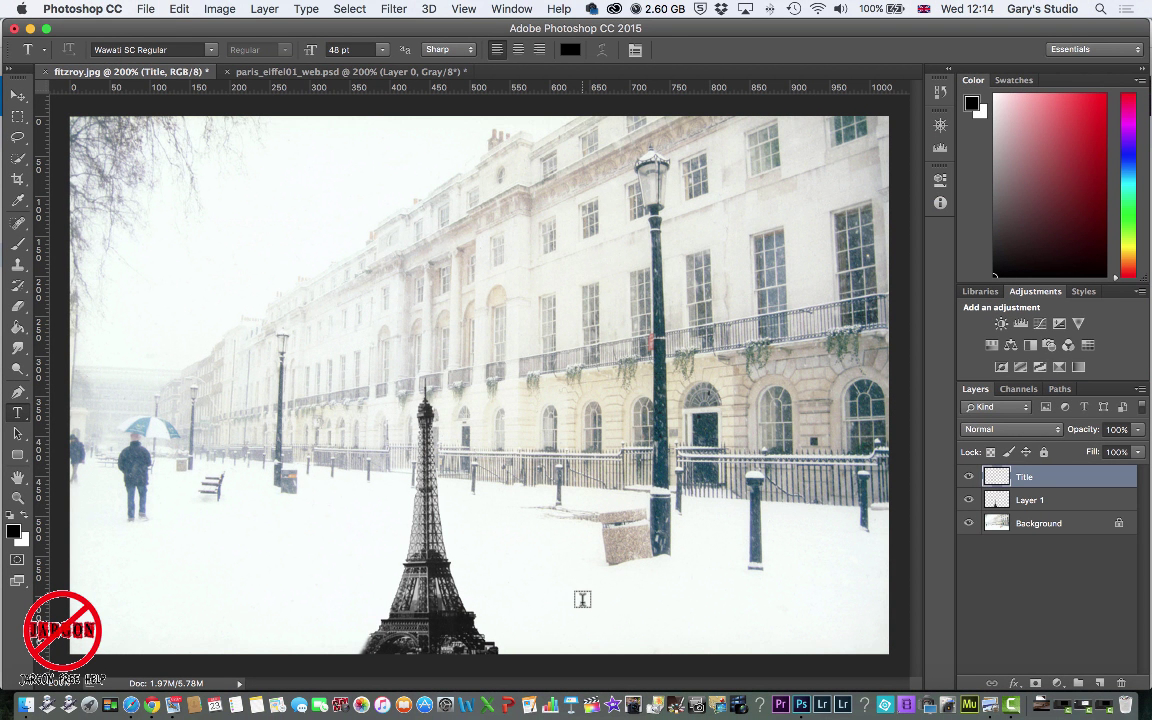
Type 'Paris in London' on the lower-right pavement and reduce its size to 14 pt.
{"action": "left_click", "coordinate": [583, 599]}
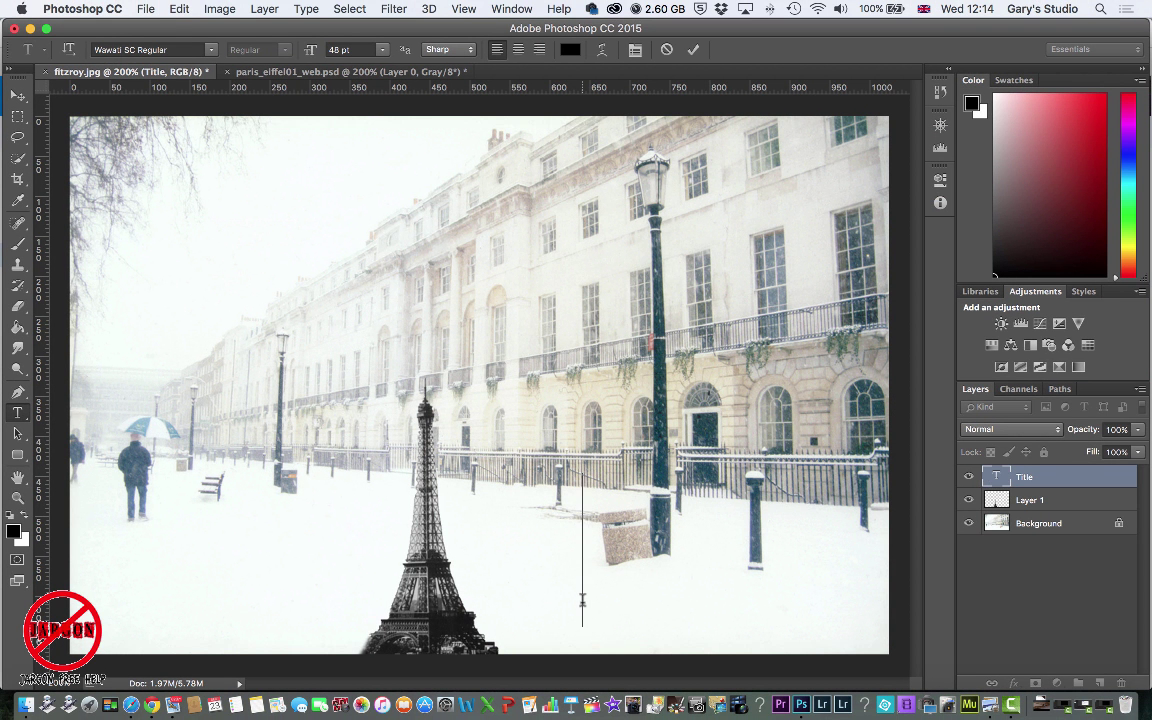
{"action": "type", "text": "P"}
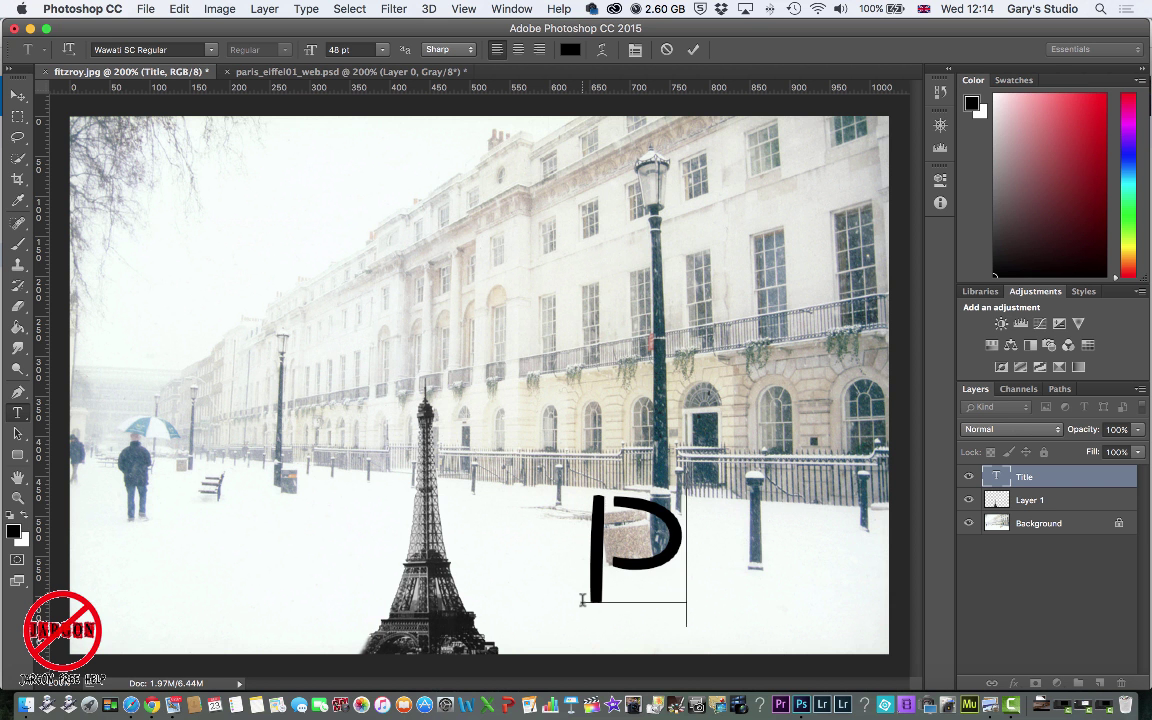
{"action": "type", "text": "aris"}
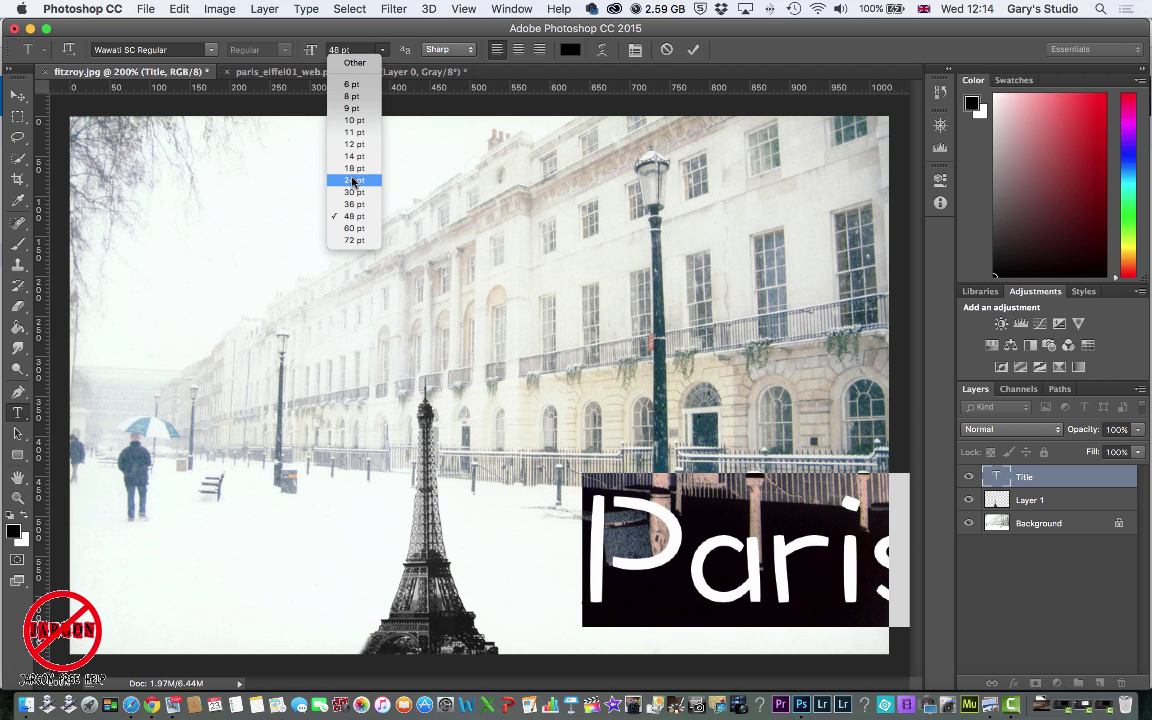
{"action": "left_click", "coordinate": [353, 180]}
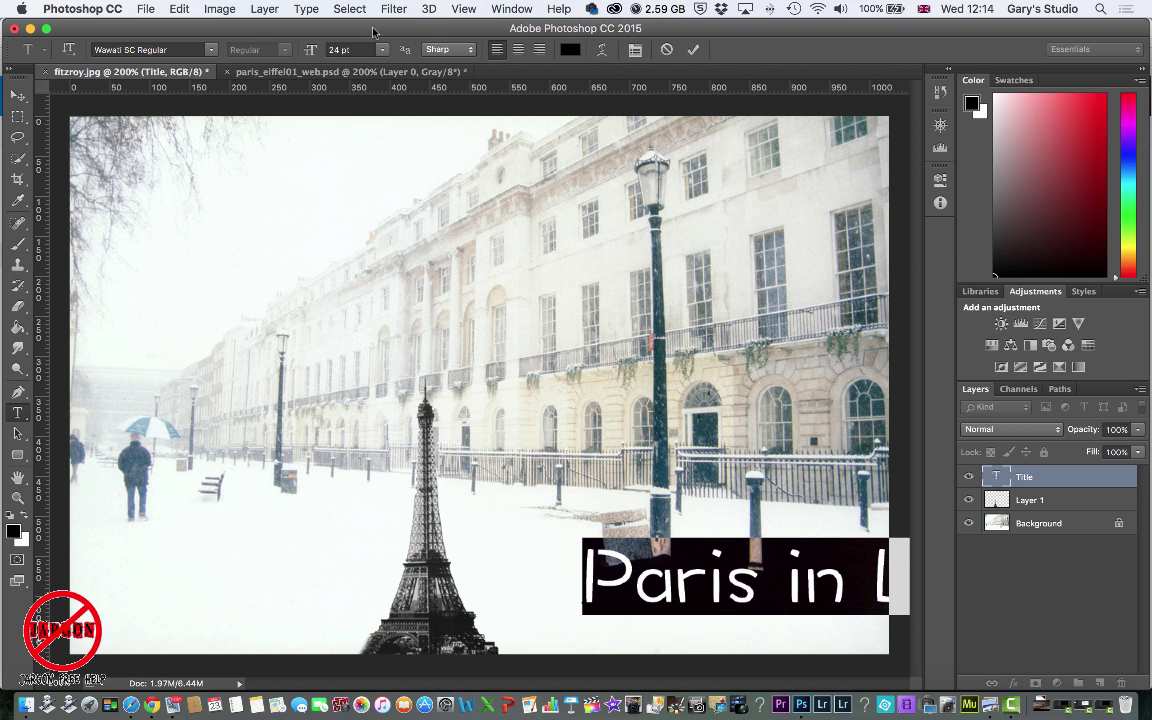
{"action": "left_click", "coordinate": [383, 49]}
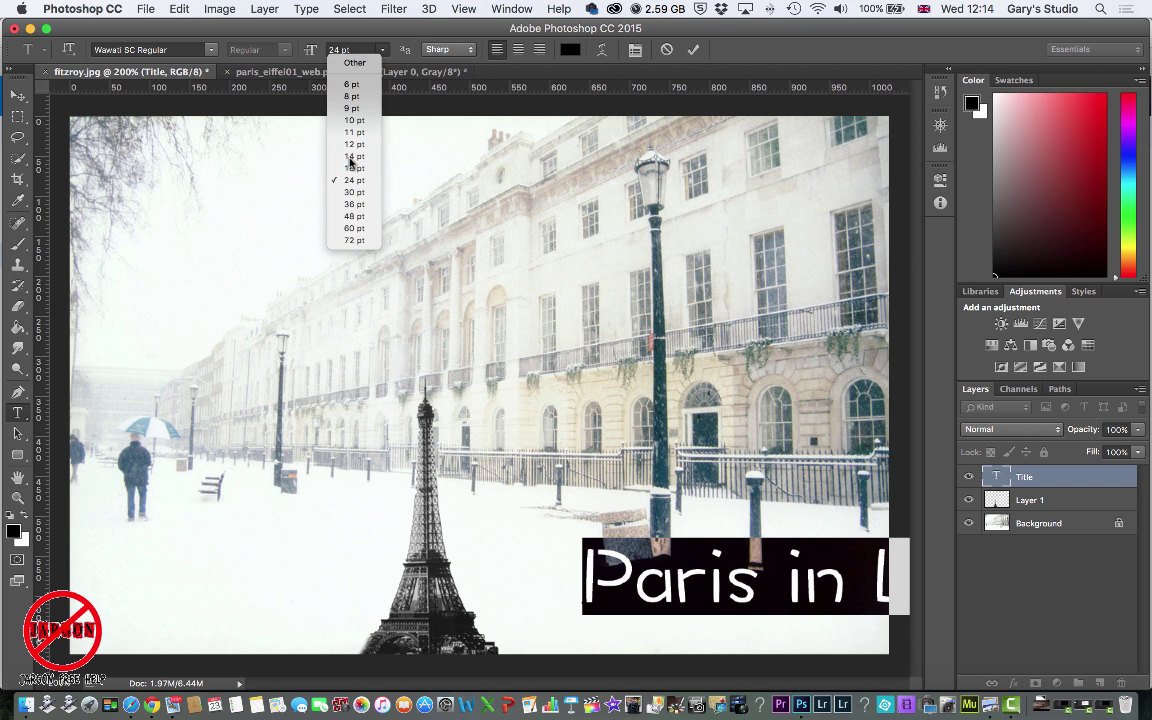
{"action": "left_click", "coordinate": [354, 156]}
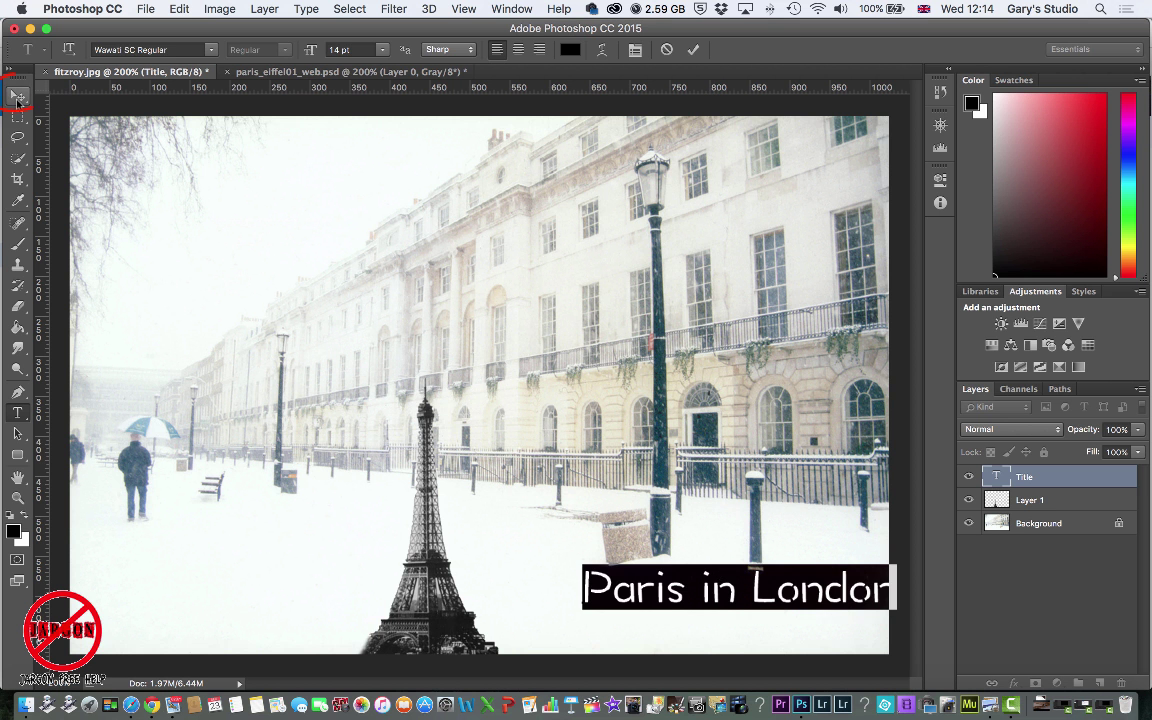
Set the caption's font to American Typewriter Bold.
{"action": "left_click", "coordinate": [17, 95]}
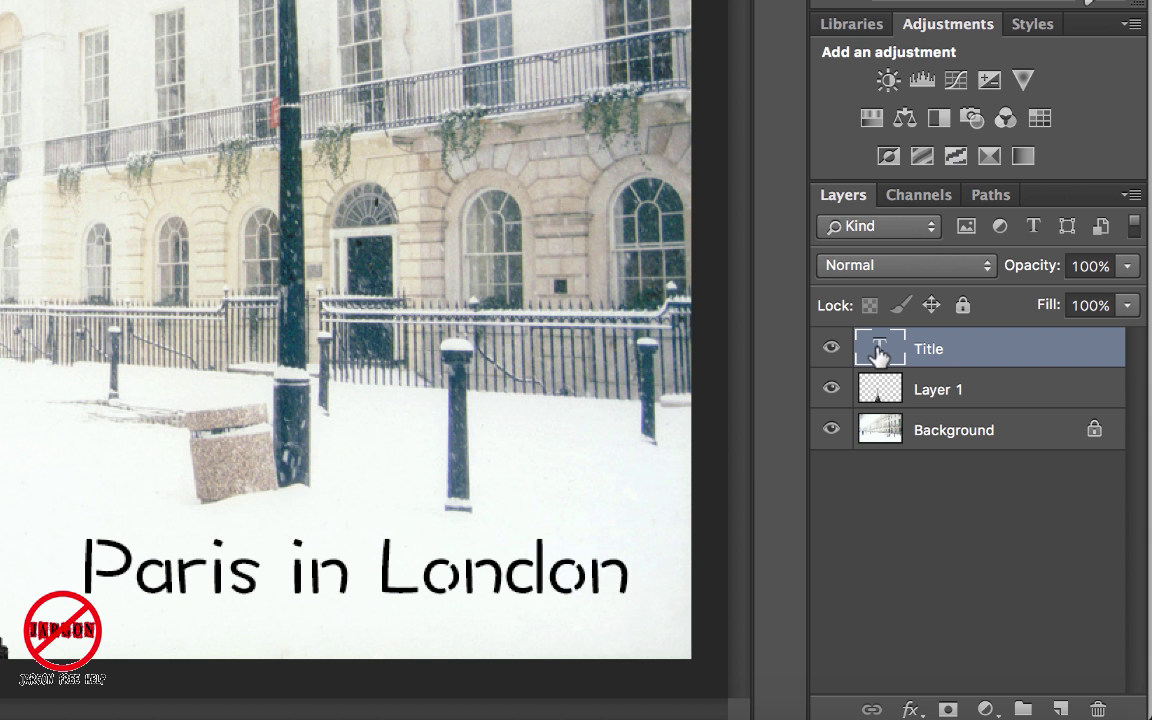
{"action": "mouse_move", "coordinate": [879, 348]}
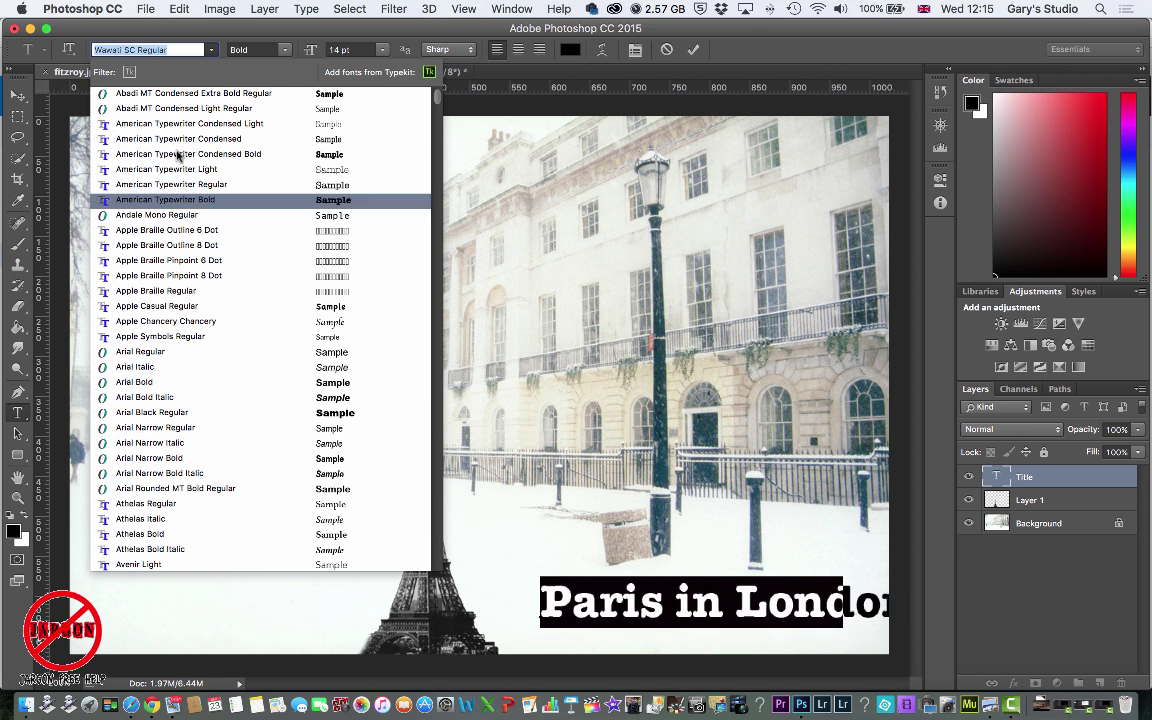
{"action": "left_click", "coordinate": [178, 138]}
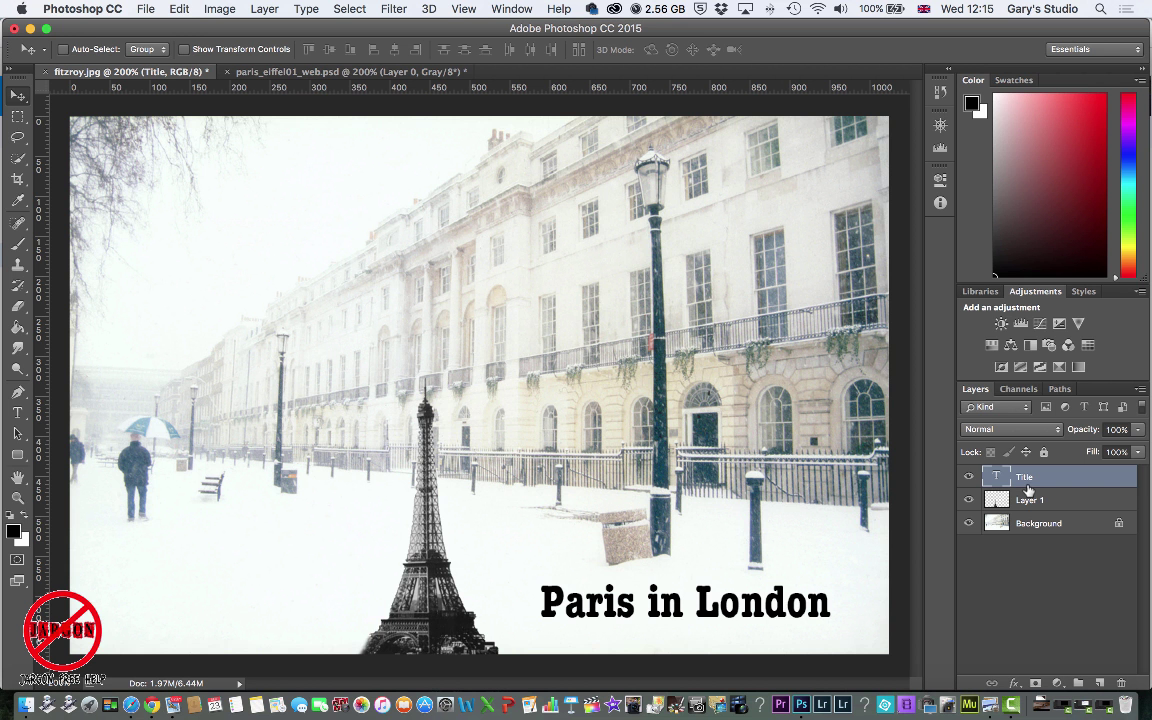
{"action": "mouse_move", "coordinate": [658, 527]}
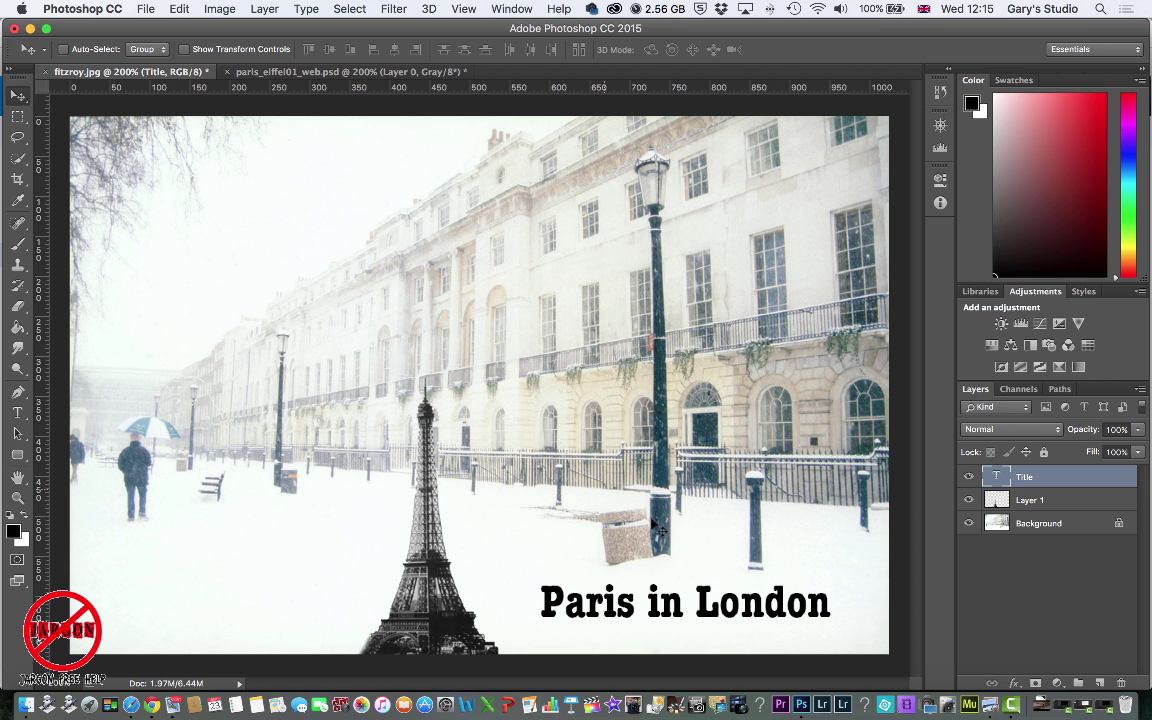
Nudge the caption slightly to the right with the Move tool.
{"action": "left_click_drag", "start_coordinate": [660, 525], "coordinate": [688, 526]}
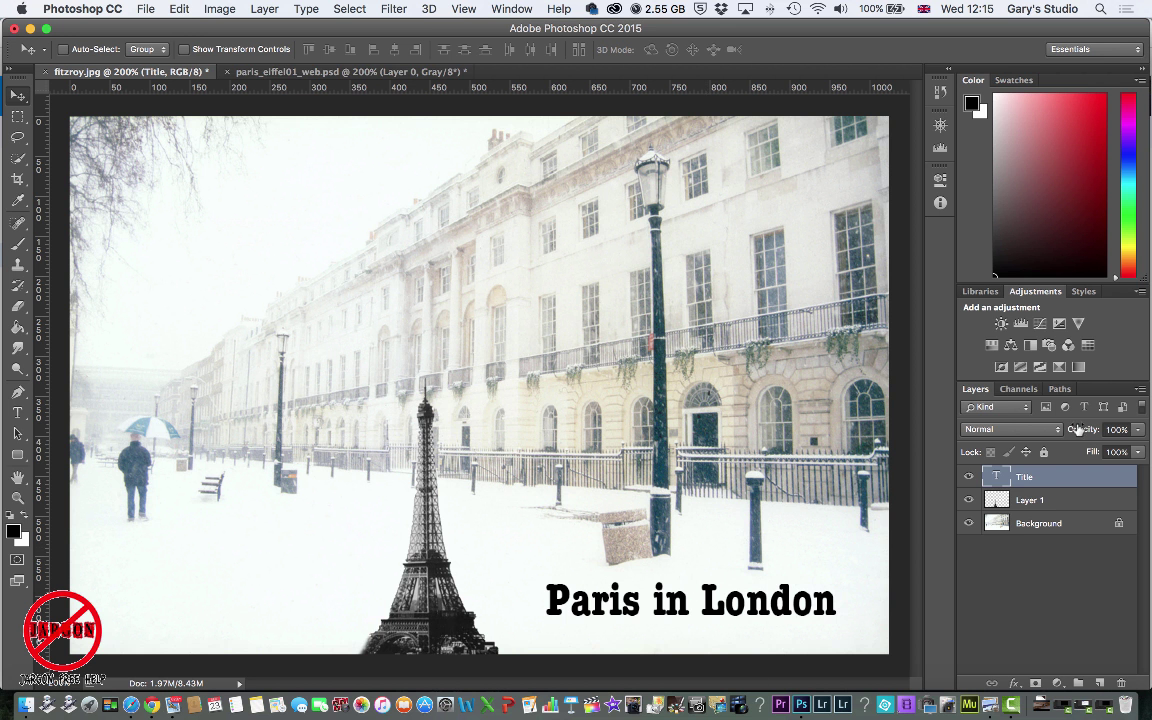
{"action": "left_click", "coordinate": [1029, 500]}
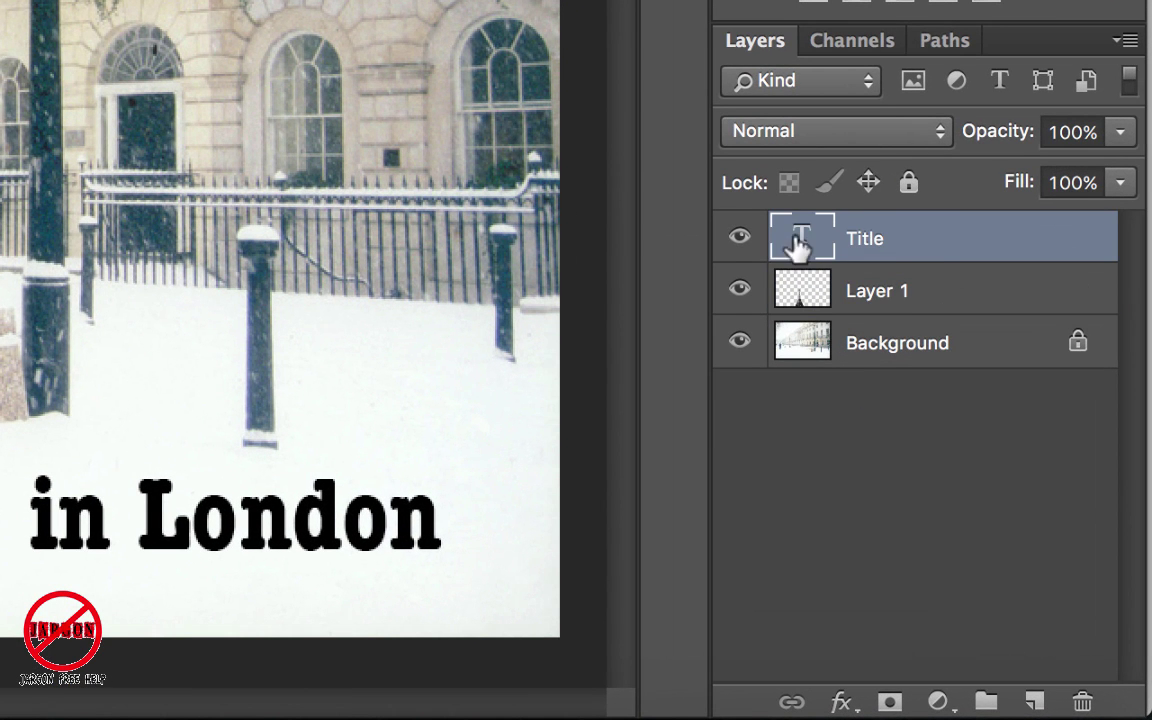
{"action": "mouse_move", "coordinate": [788, 248]}
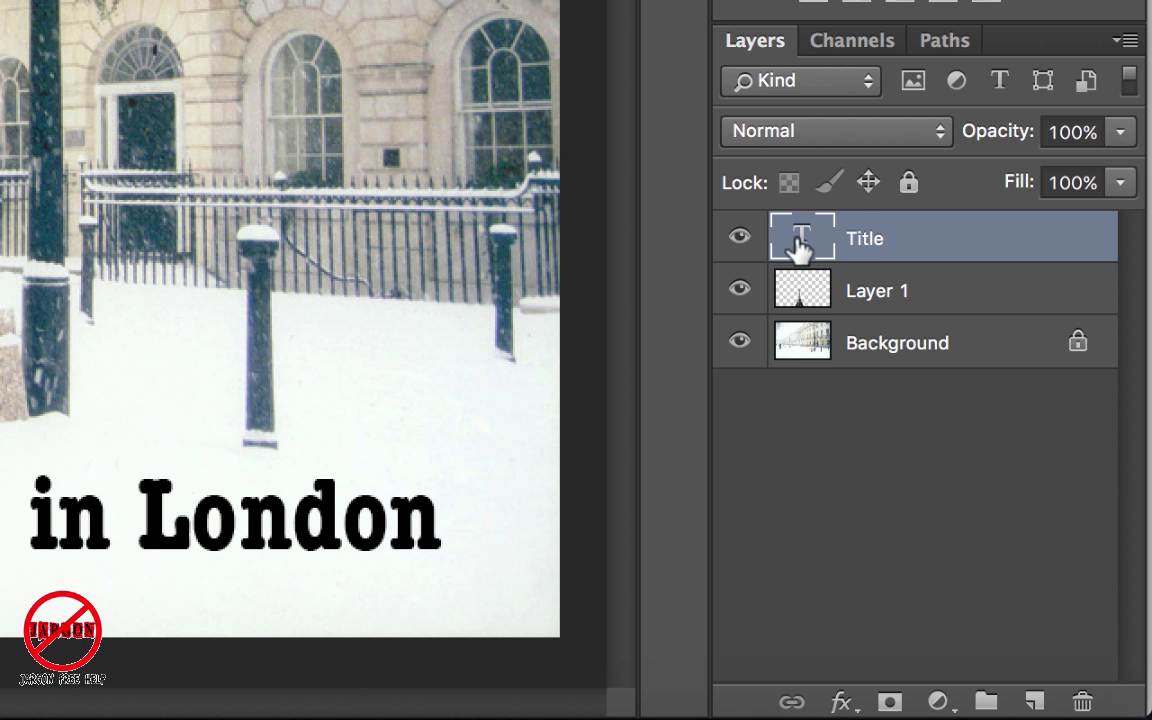
Rename the Title layer to 'Paris in London' in the Layers panel.
{"action": "double_click", "coordinate": [864, 238]}
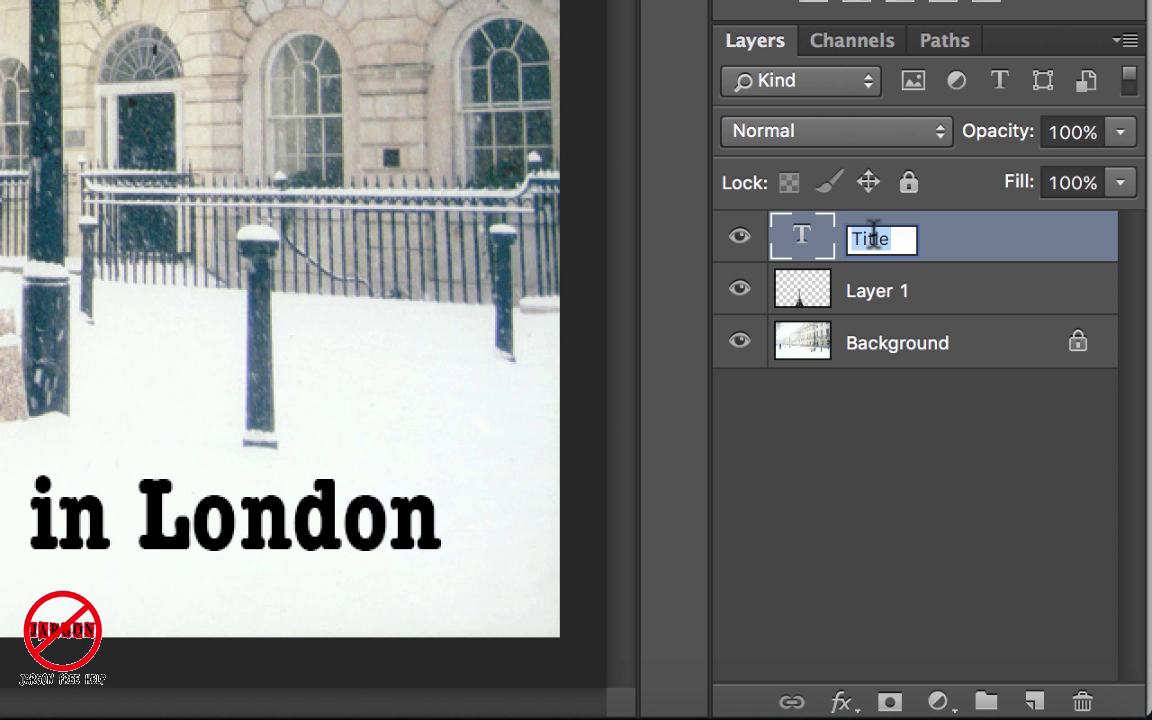
{"action": "mouse_move", "coordinate": [875, 240]}
{"action": "type", "text": "T"}
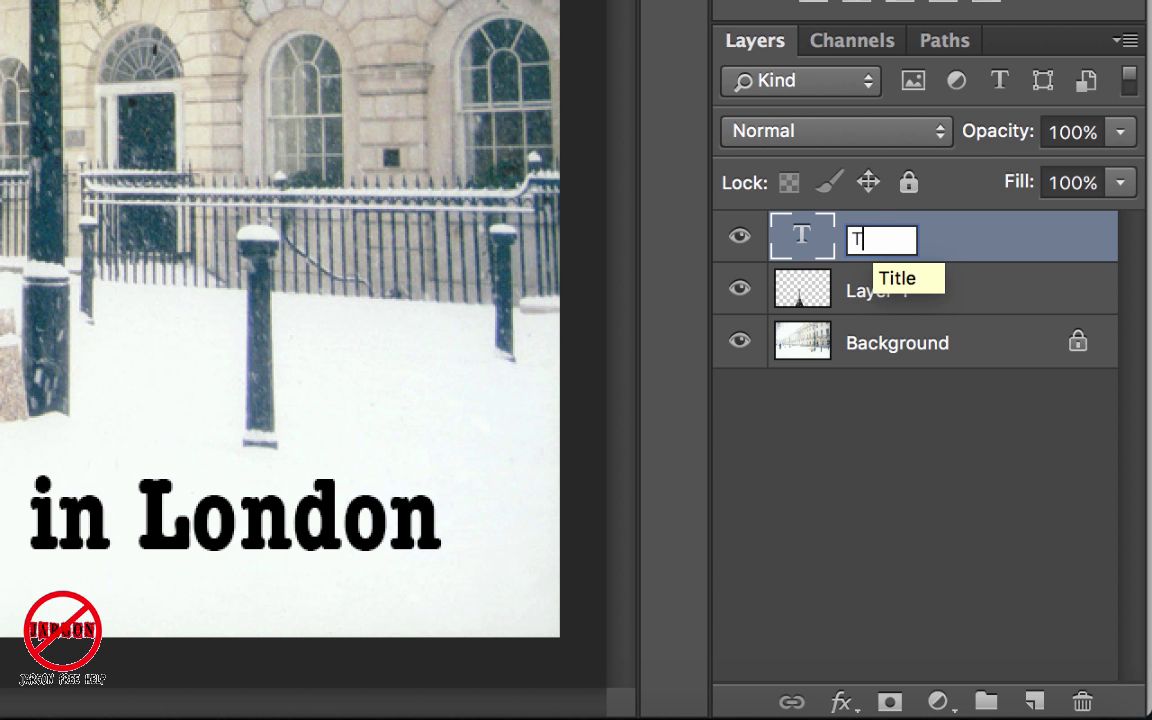
{"action": "type", "text": "Paris in London"}
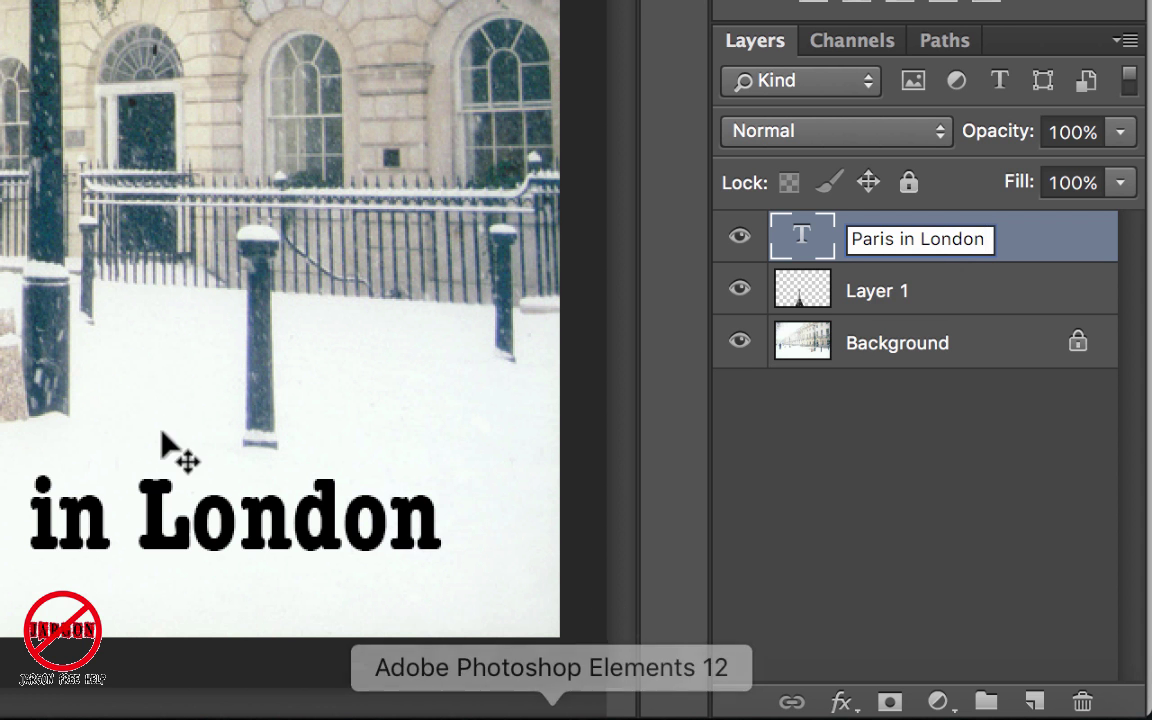
{"action": "mouse_move", "coordinate": [180, 515]}
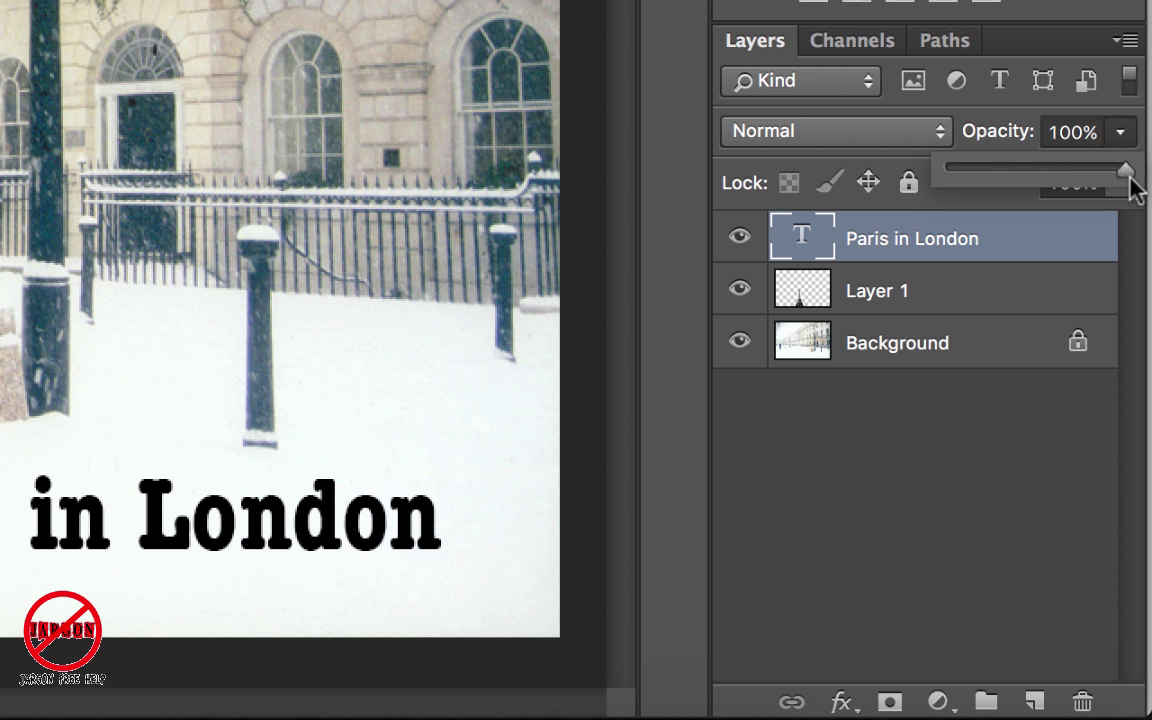
Lower the 'Paris in London' layer's opacity to 50%.
{"action": "left_click_drag", "start_coordinate": [1125, 170], "coordinate": [1023, 170]}
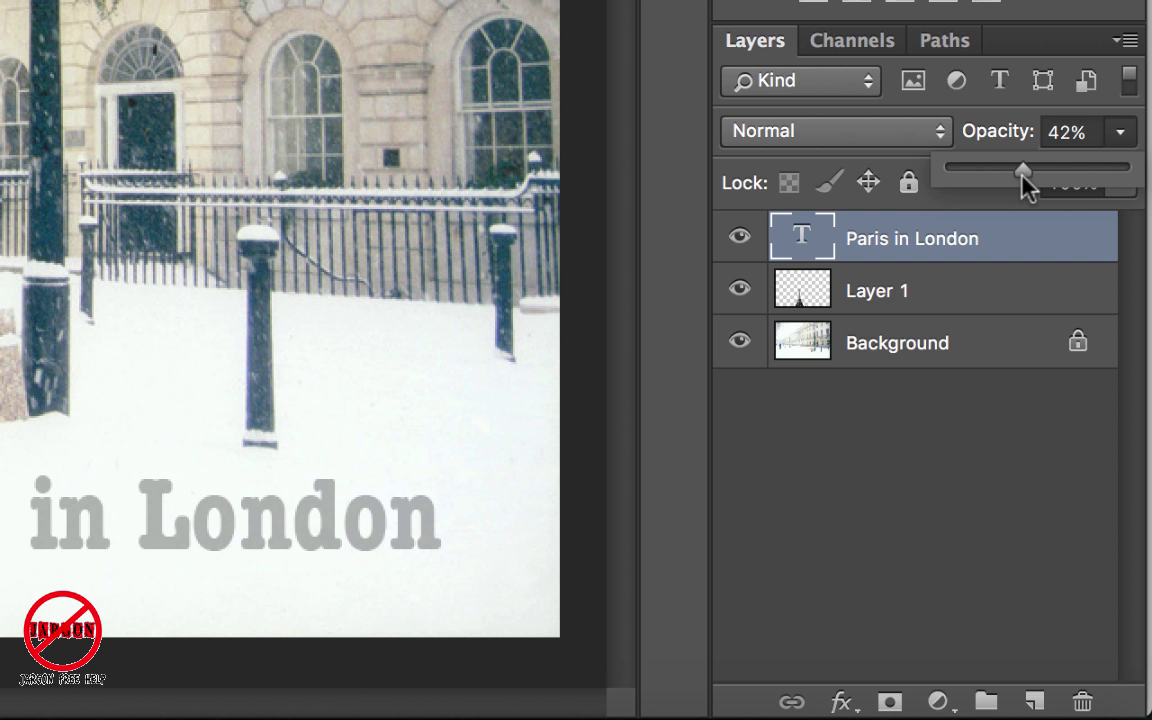
{"action": "left_click_drag", "start_coordinate": [1022, 167], "coordinate": [1037, 167]}
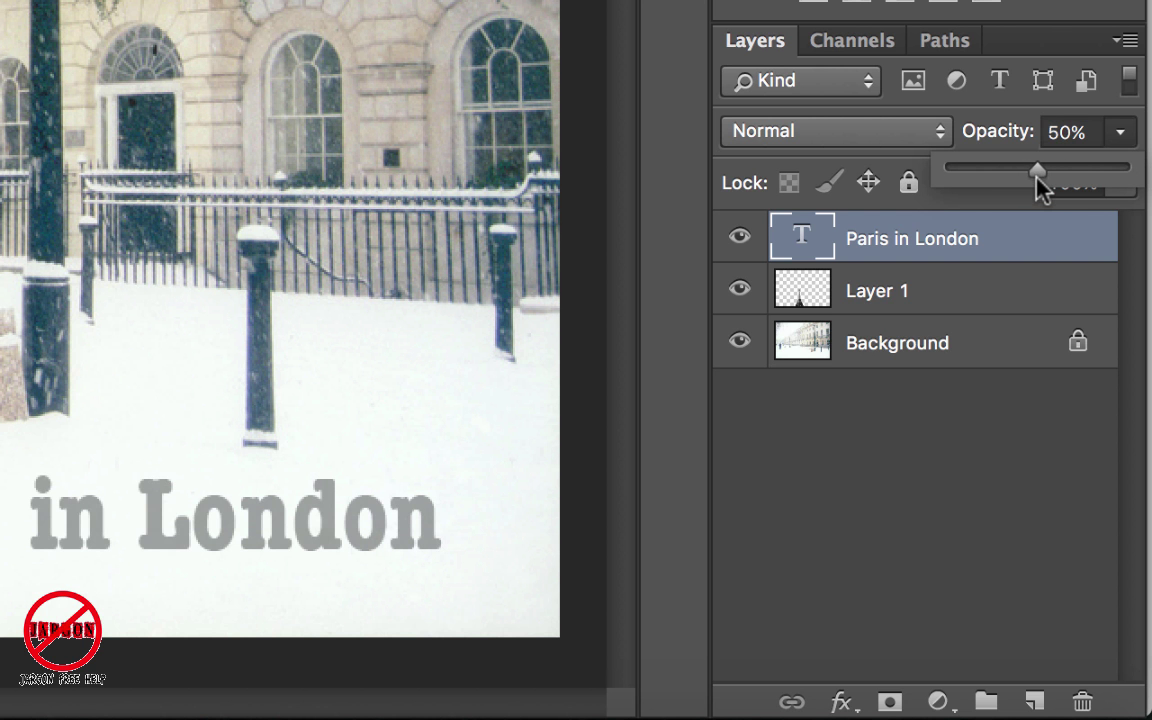
{"action": "mouse_move", "coordinate": [950, 485]}
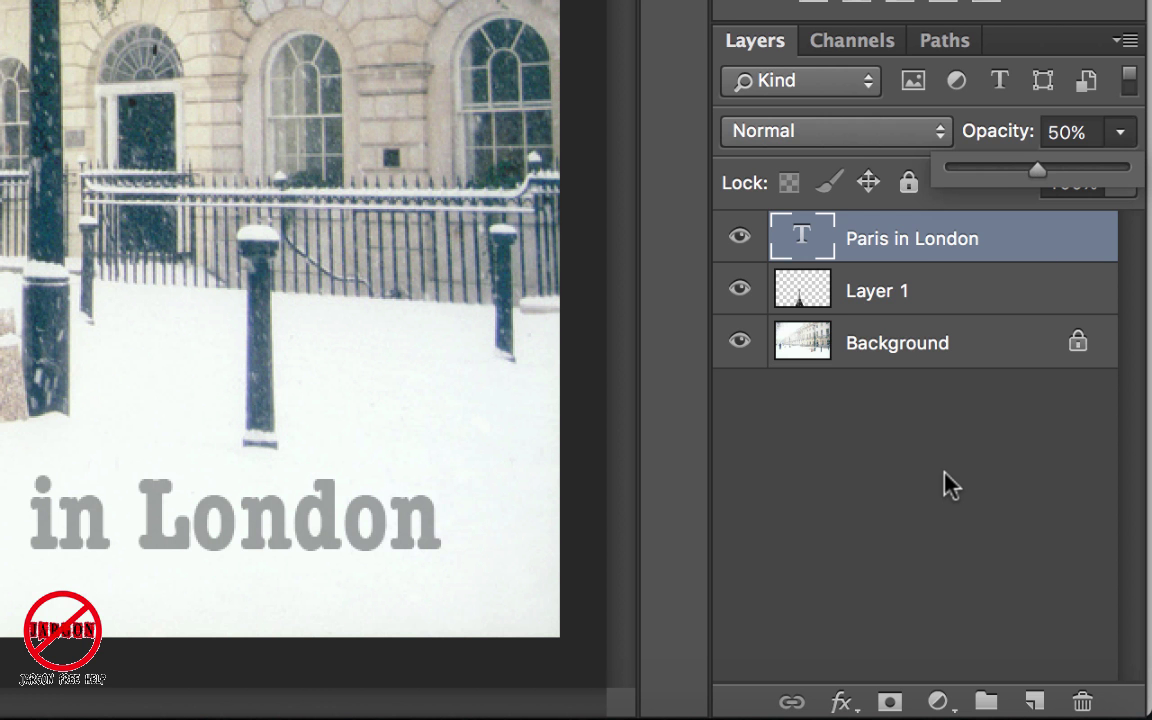